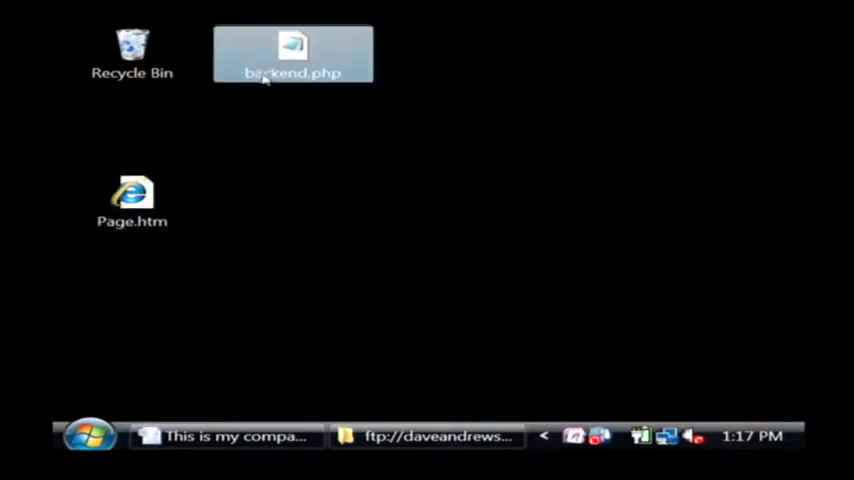
# Step: Select Page.htm on the desktop and bring up its actions to edit it
pyautogui.click(132, 200)
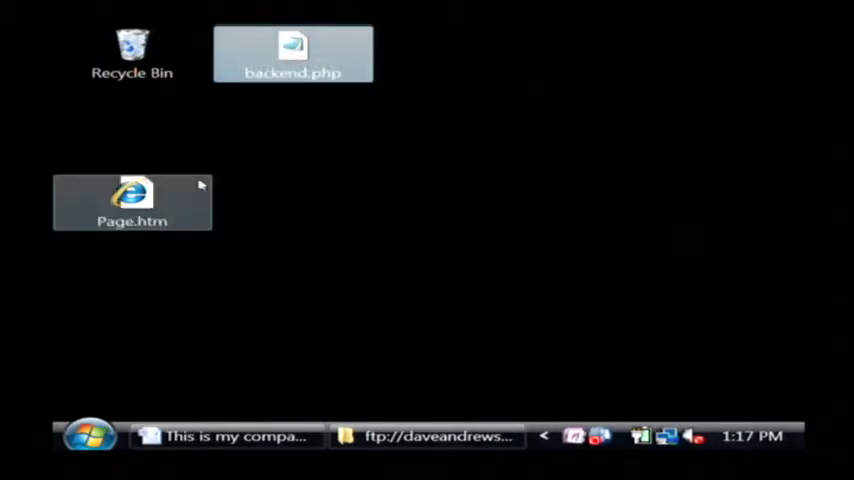
pyautogui.moveTo(136, 200)
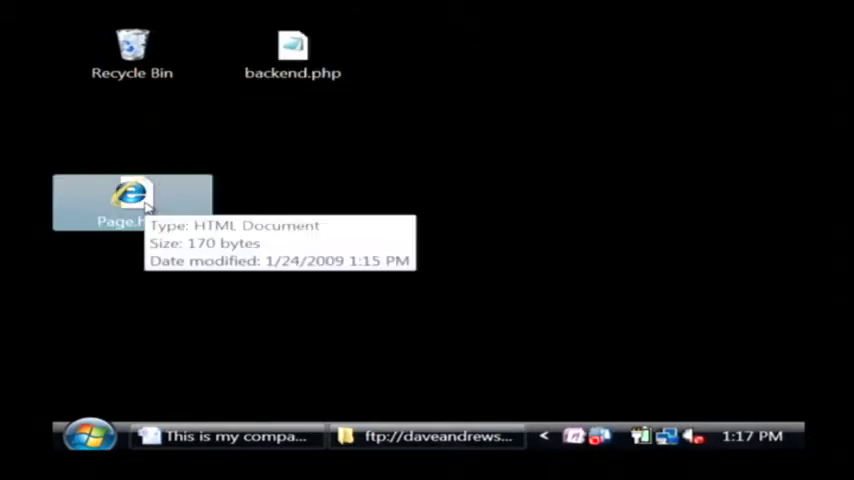
pyautogui.rightClick(130, 200)
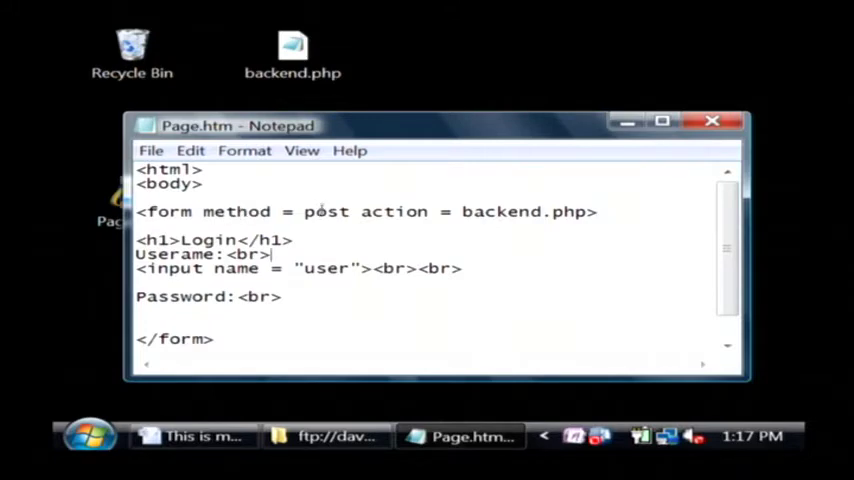
pyautogui.moveTo(356, 126)
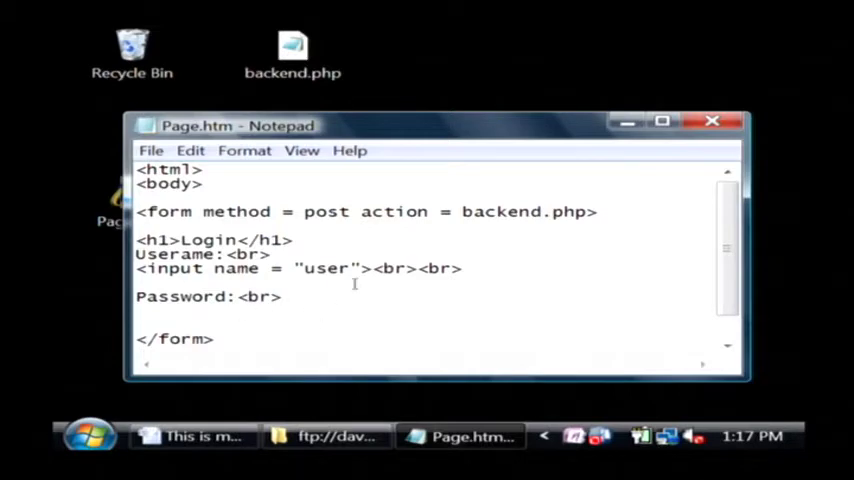
# Step: Add <input type = "password" name = "pass"> under the Password label
pyautogui.write('<input typ')
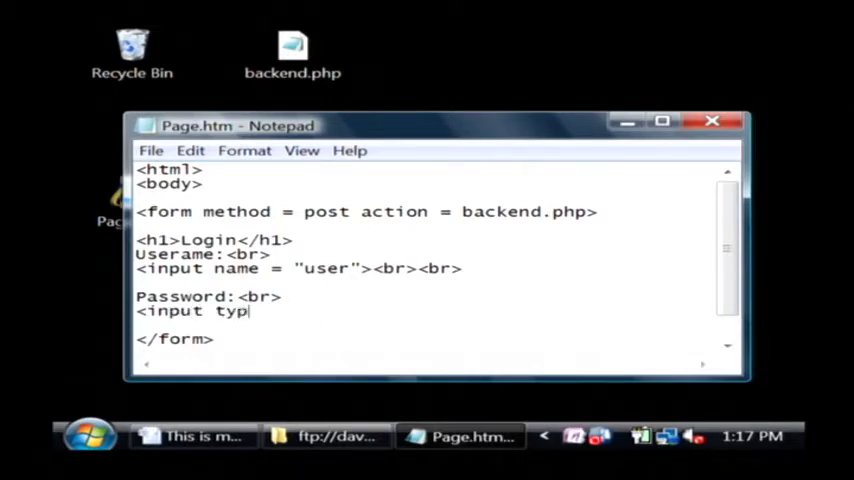
pyautogui.write('e = "passw')
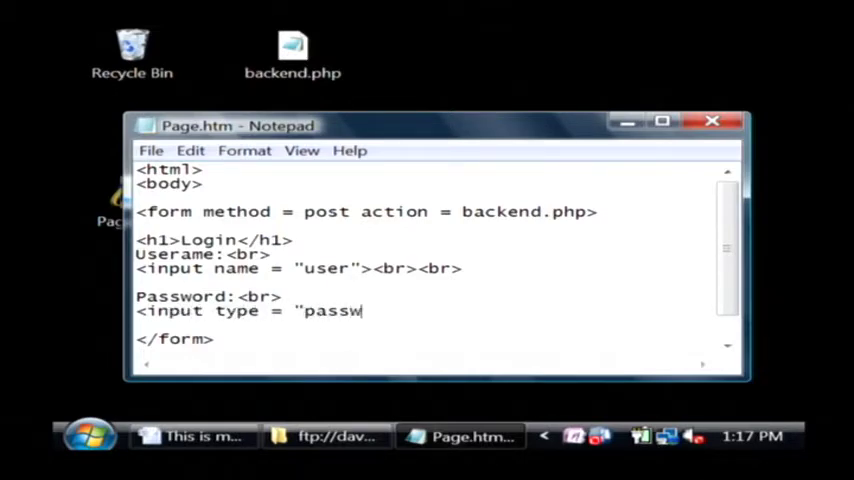
pyautogui.write('ord" name = "')
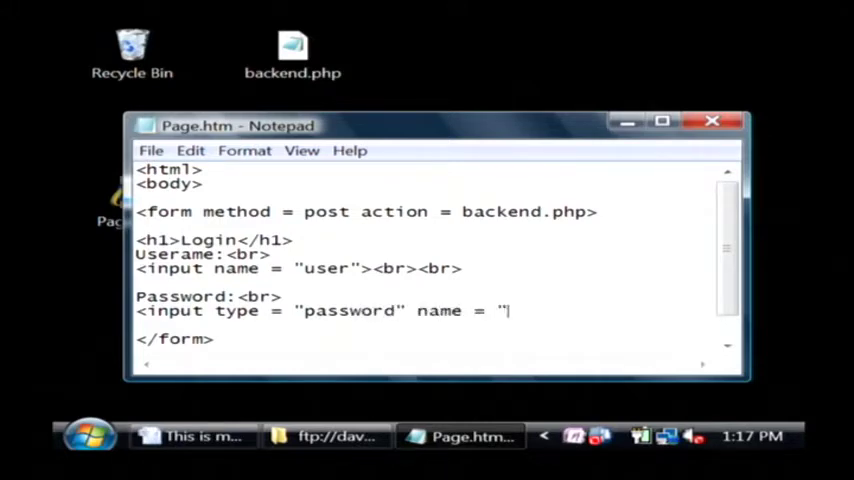
pyautogui.write('pass">')
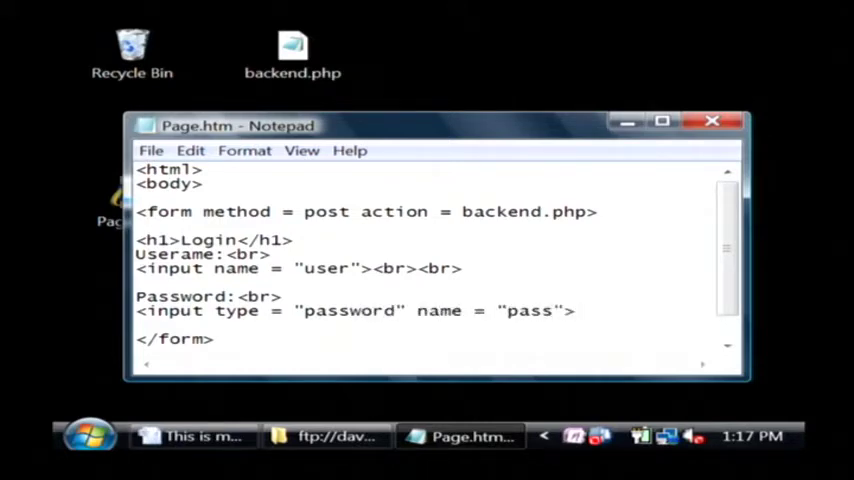
pyautogui.click(152, 150)
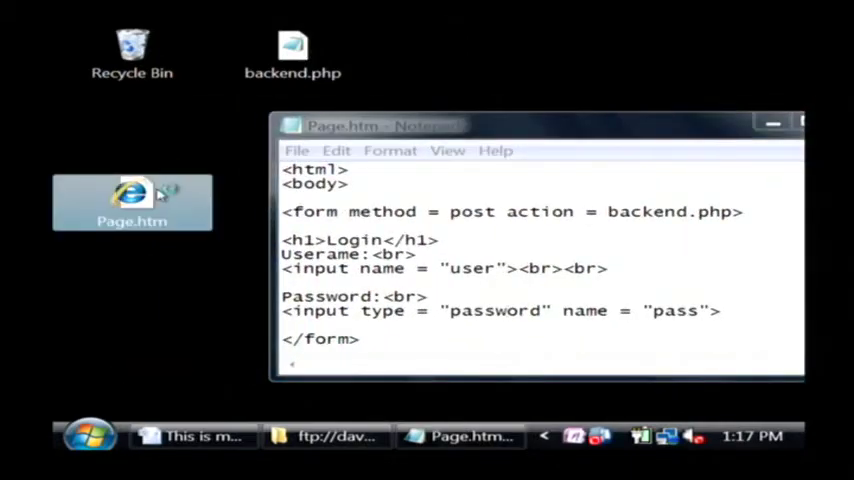
pyautogui.doubleClick(132, 200)
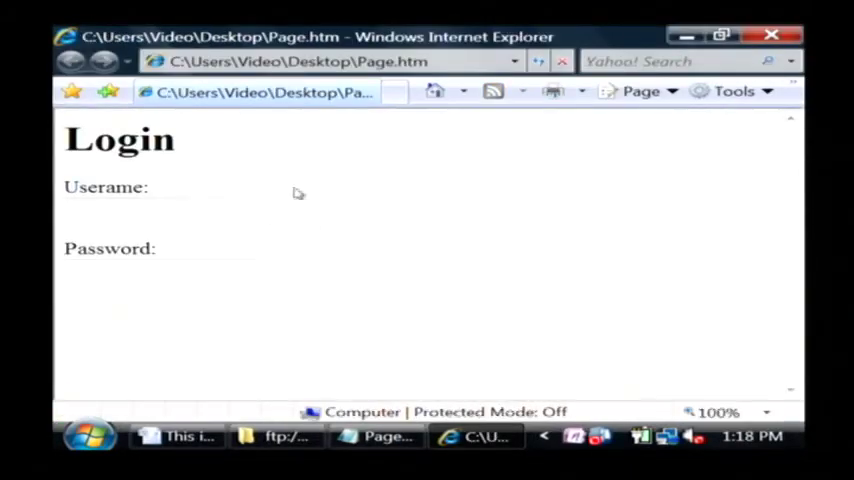
pyautogui.click(164, 212)
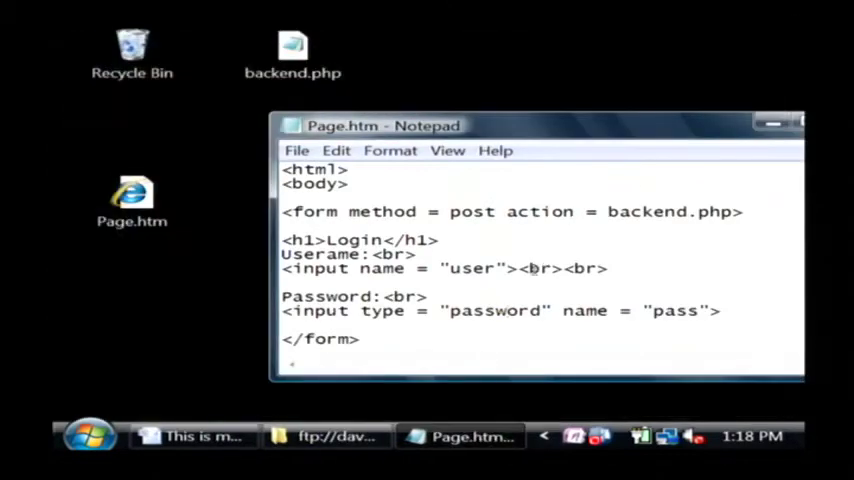
# Step: Add <br><br> after the password input and a new <input type = "submit"> line
pyautogui.click(718, 310)
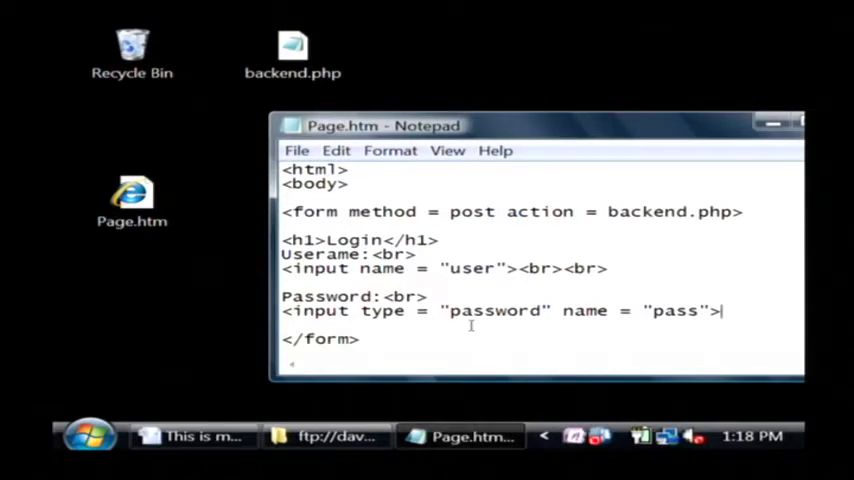
pyautogui.write('<br><br>')
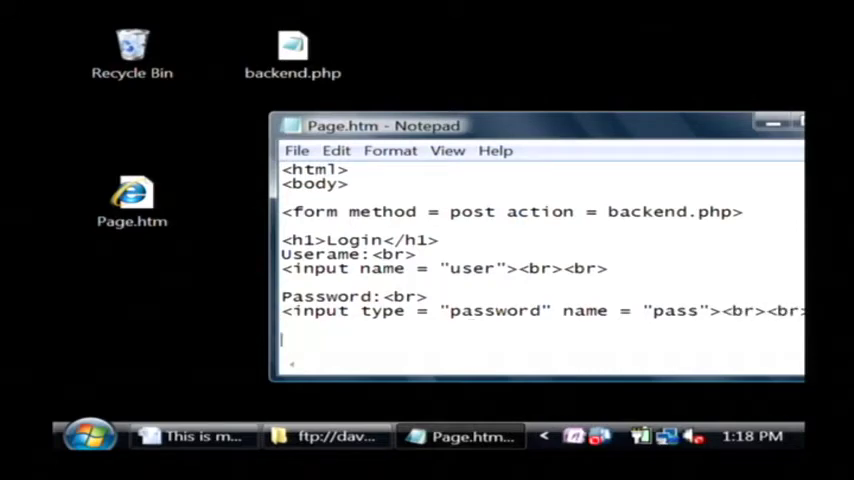
pyautogui.write('<input ty')
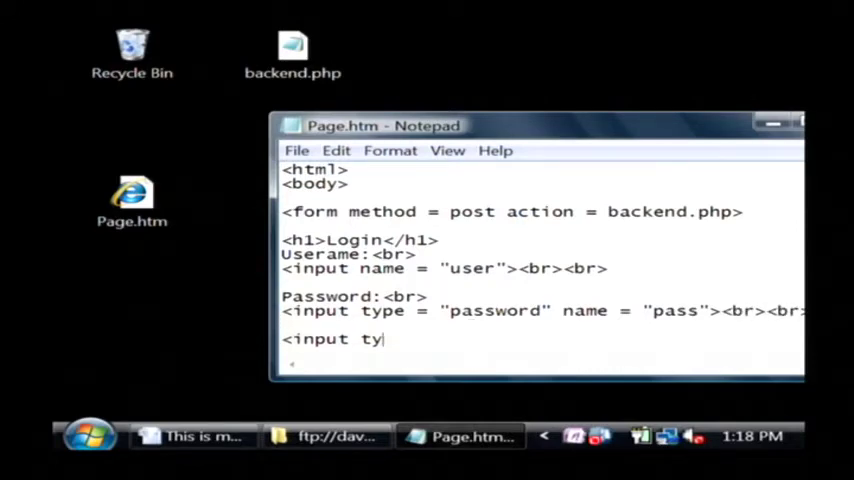
pyautogui.write('pe = "submit"')
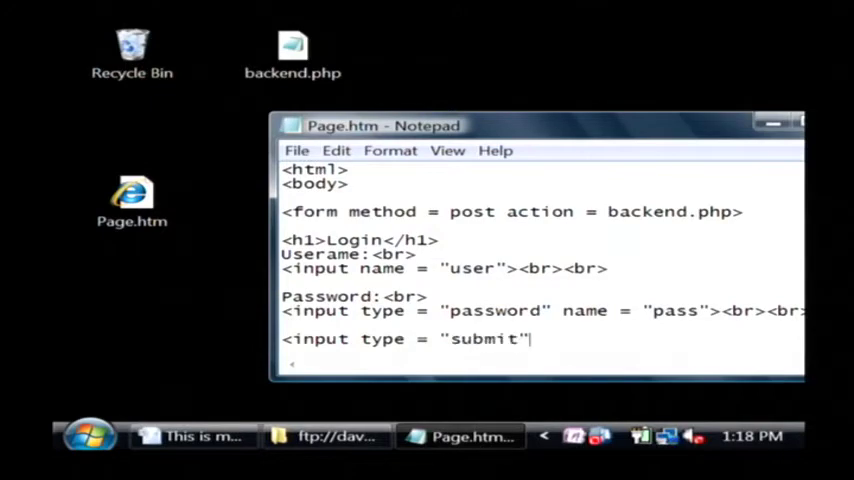
pyautogui.click(296, 150)
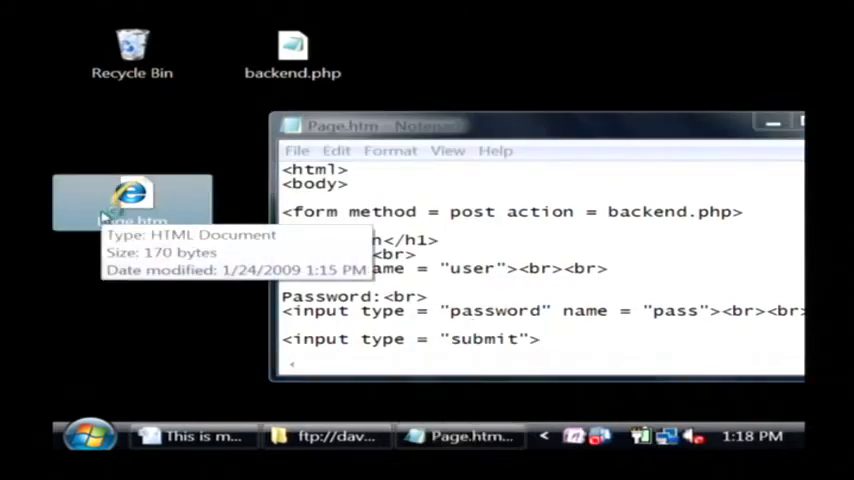
# Step: In backend.php, add print "Password: " . $_POST['pass'] below the user print line
pyautogui.doubleClick(132, 200)
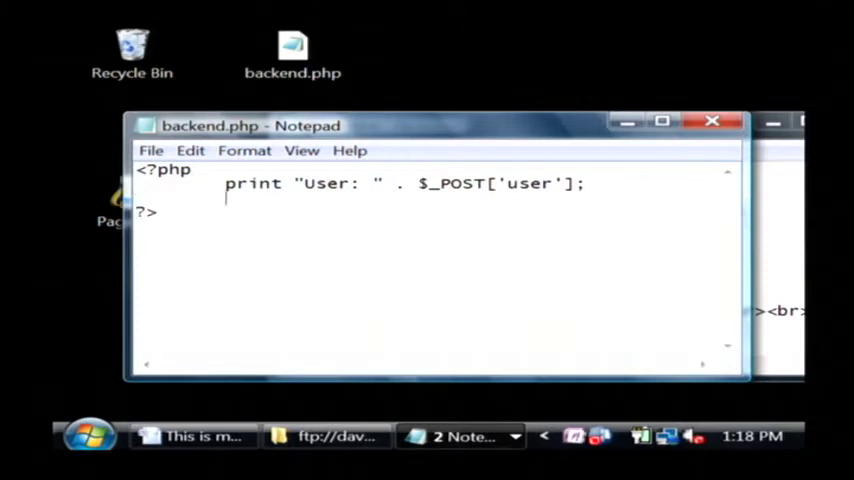
pyautogui.write('print "')
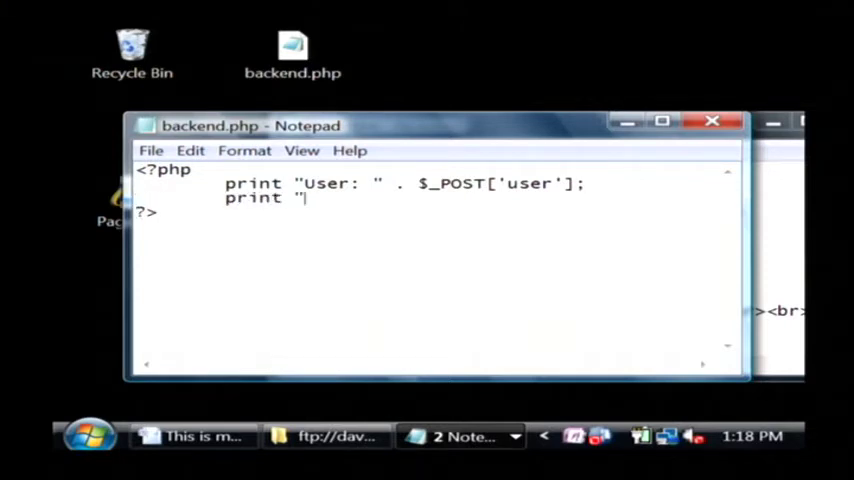
pyautogui.write('Password')
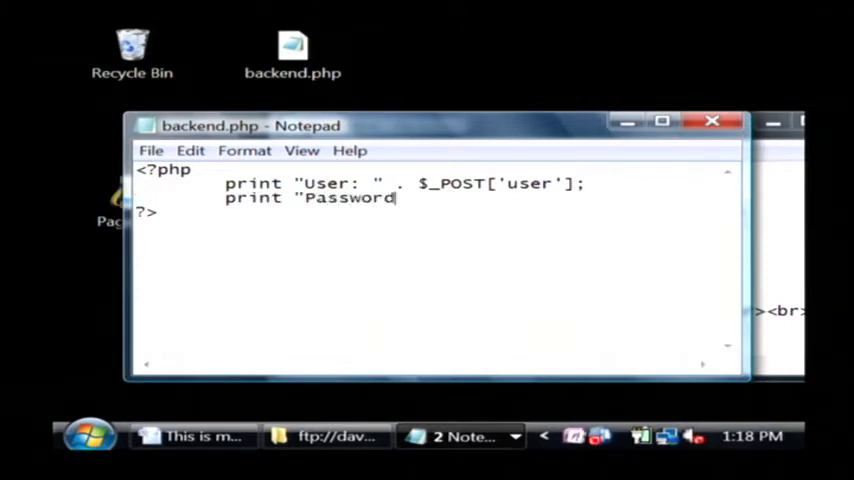
pyautogui.write(': "')
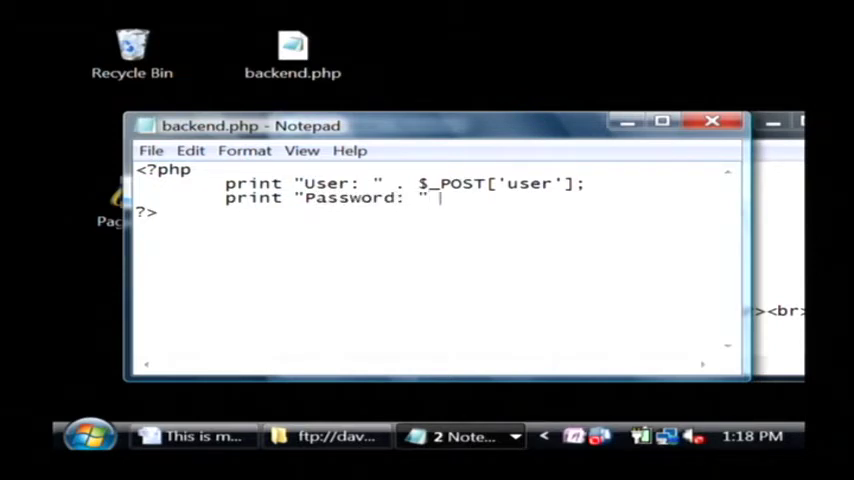
pyautogui.write('. $')
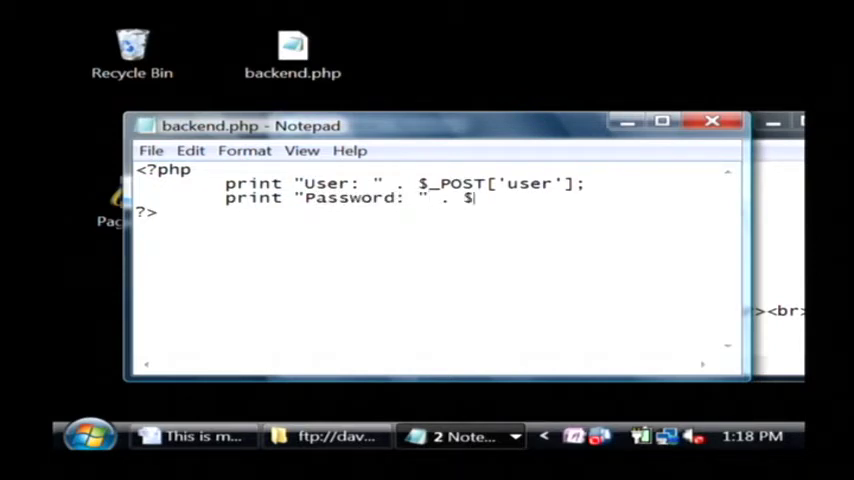
pyautogui.write('_POST')
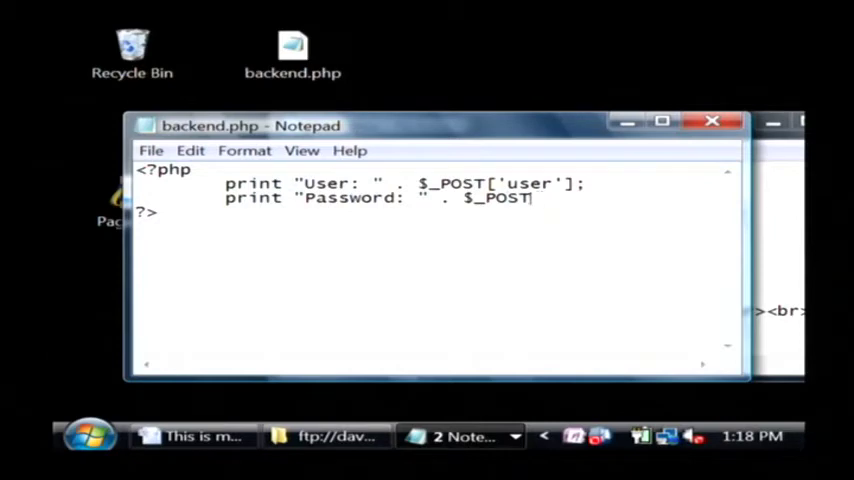
pyautogui.write("['pass']")
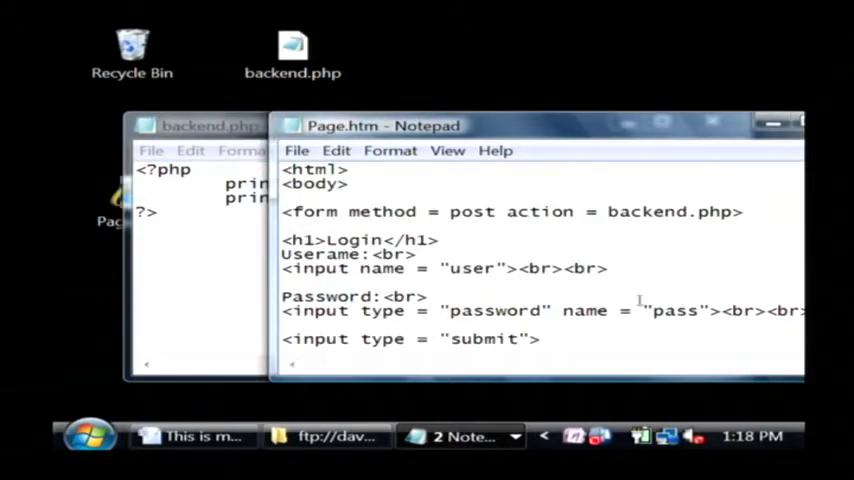
# Step: Close the Notepad windows, leaving the desktop with backend.php and Page.htm
pyautogui.click(208, 126)
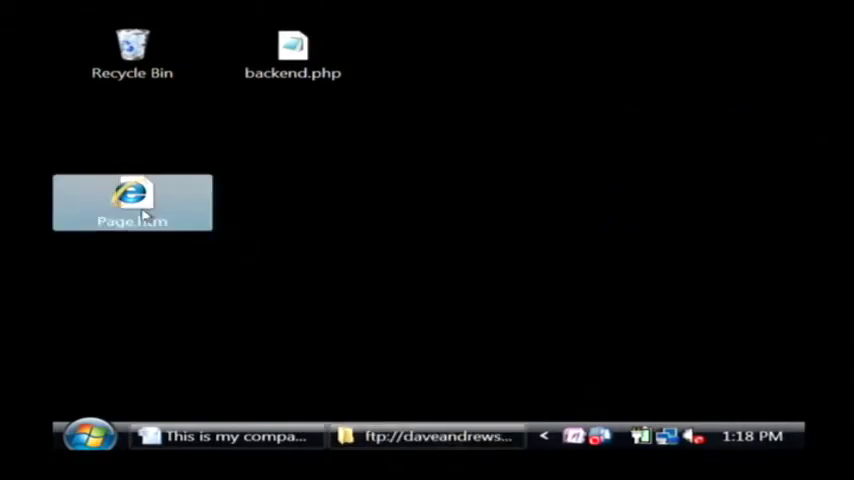
pyautogui.moveTo(292, 52)
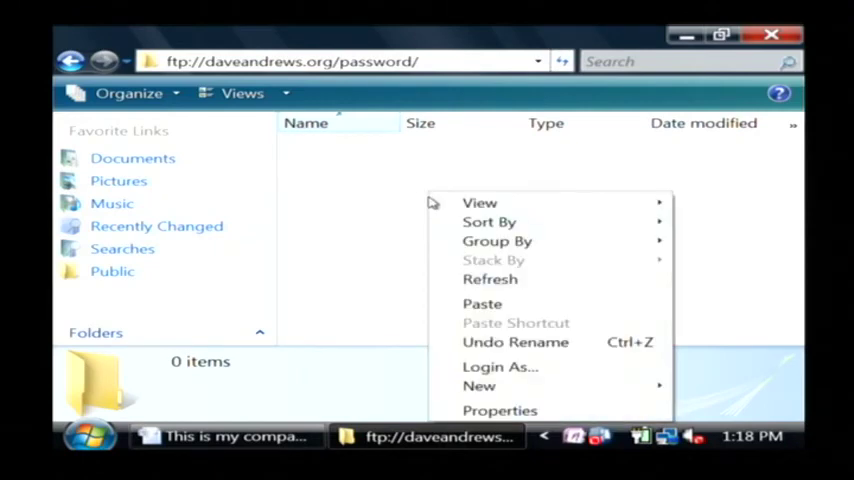
# Step: Paste backend.php and Page.htm into ftp://daveandrews.org/password/ and launch Page.htm online
pyautogui.click(430, 290)
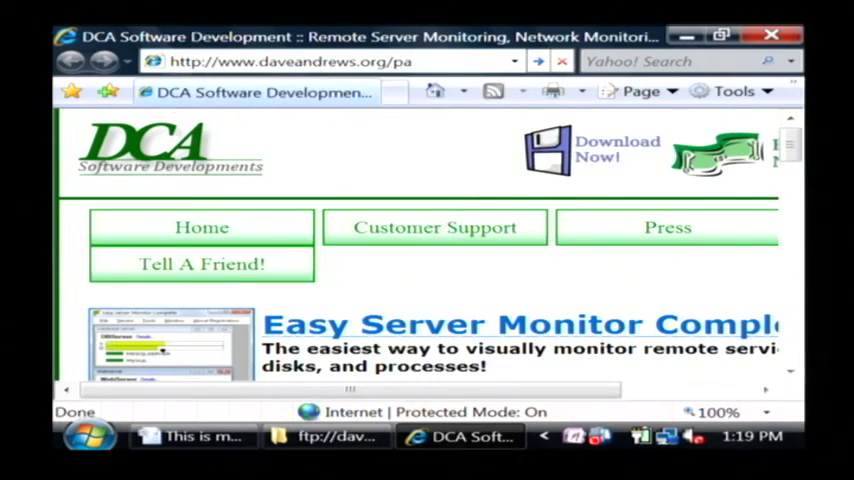
pyautogui.click(338, 436)
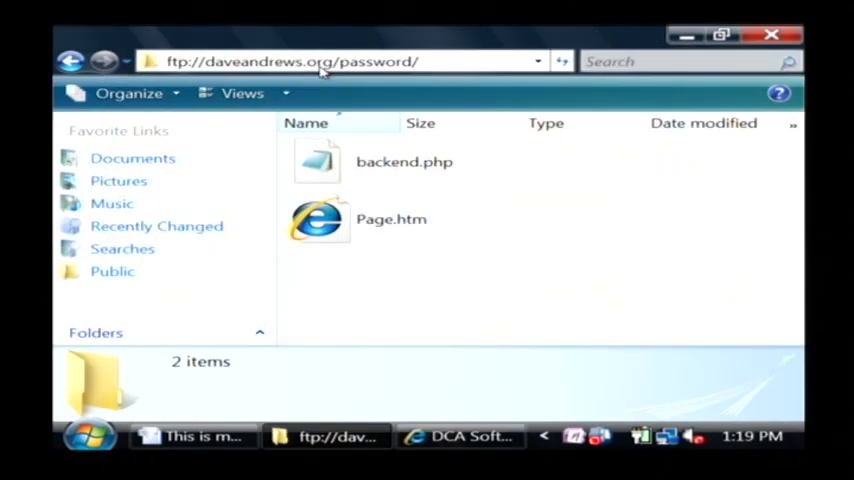
pyautogui.doubleClick(392, 220)
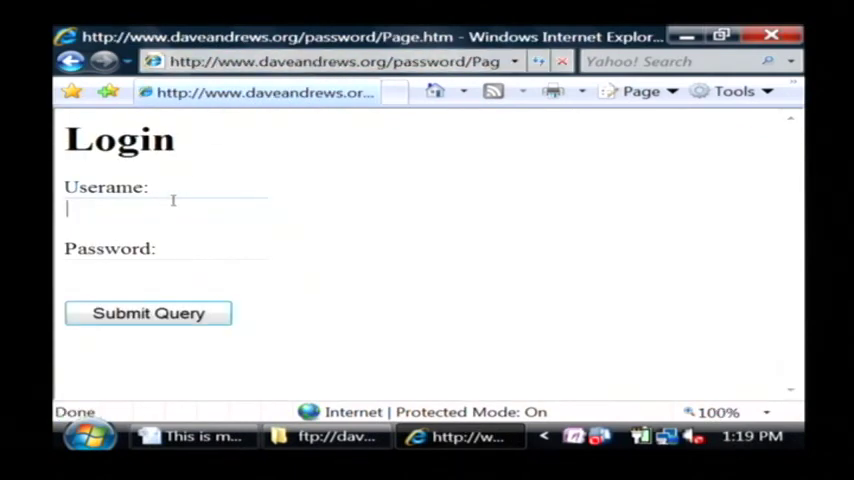
# Step: Enter username 'david' and a password in the online form and submit it to backend.php
pyautogui.write('david')
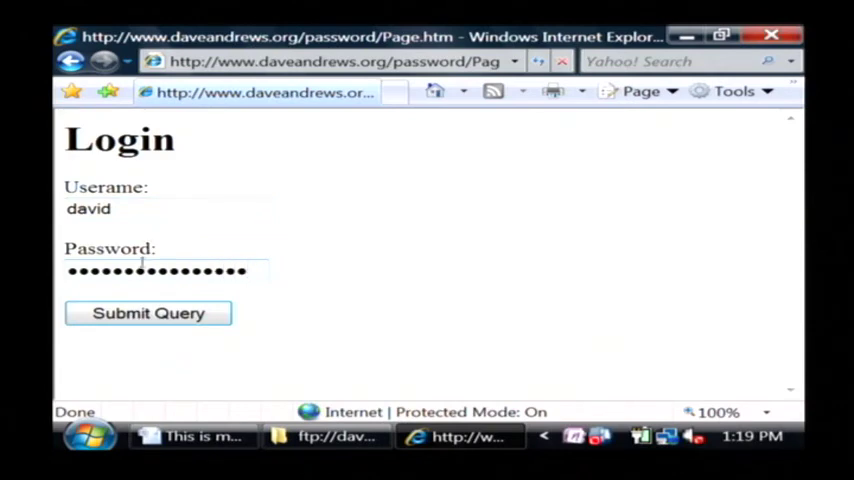
pyautogui.click(148, 312)
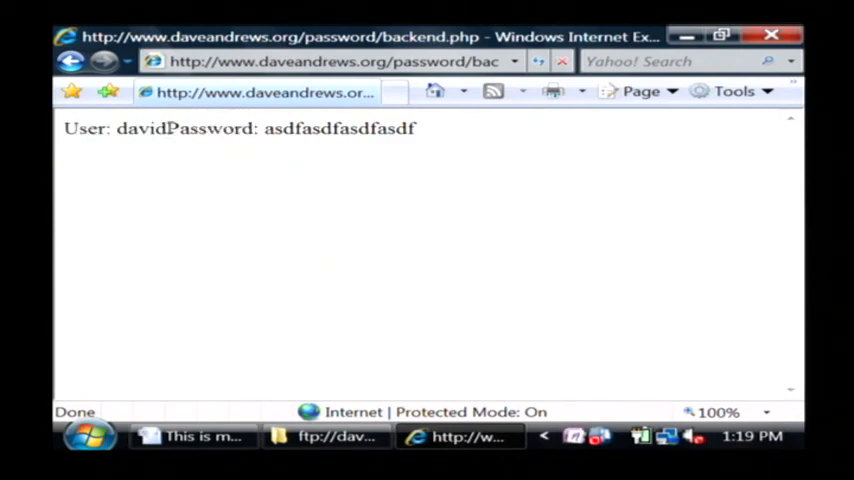
pyautogui.moveTo(512, 196)
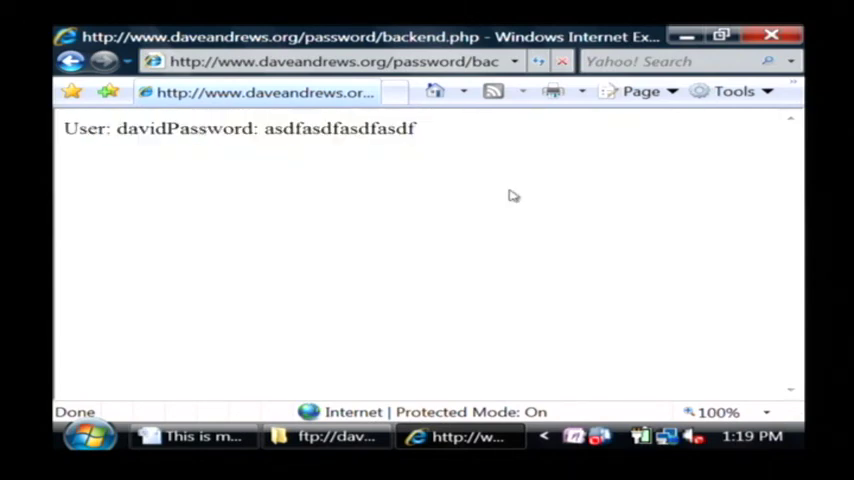